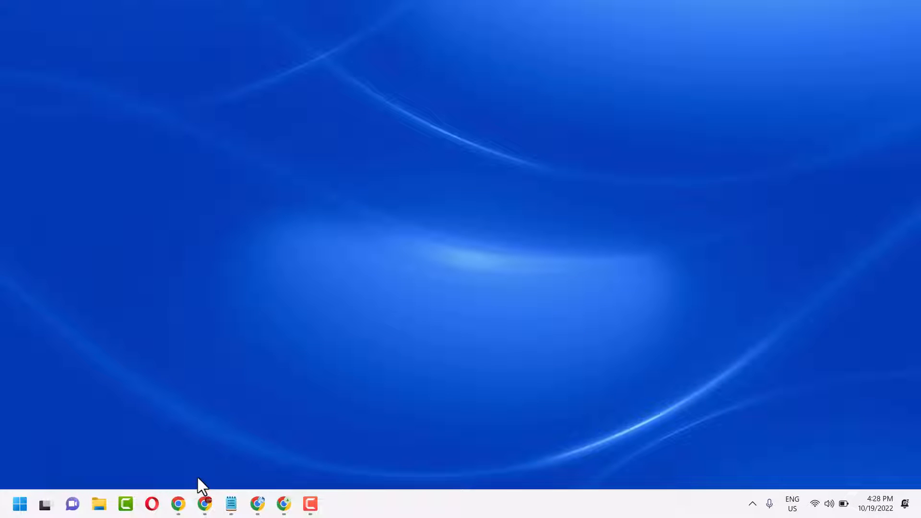
Step: Bring up Chrome with the Tech Pro Advice blog and scroll to its end
left_click(179, 504)
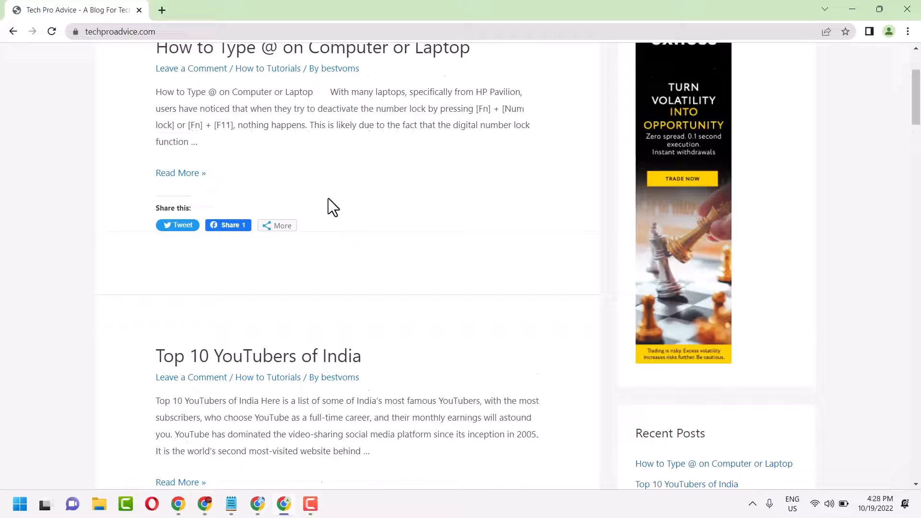
scroll("down", 3)
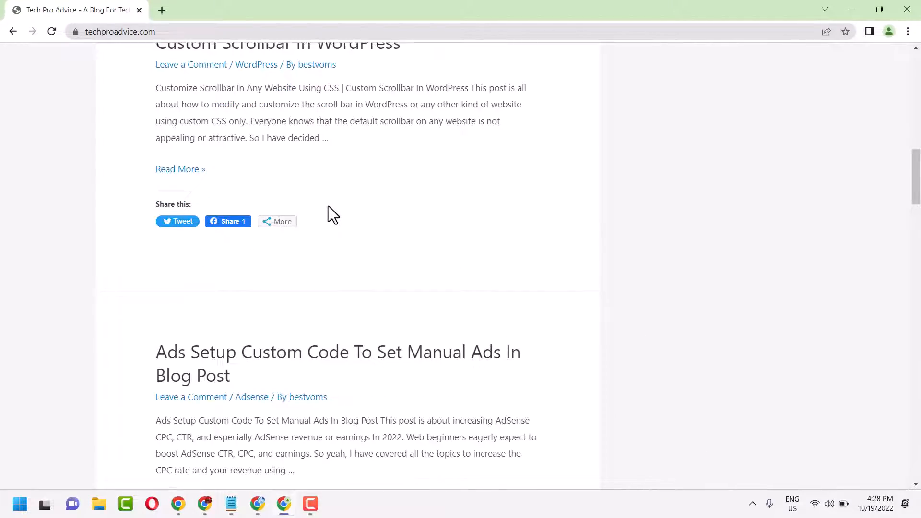
scroll("down", 3)
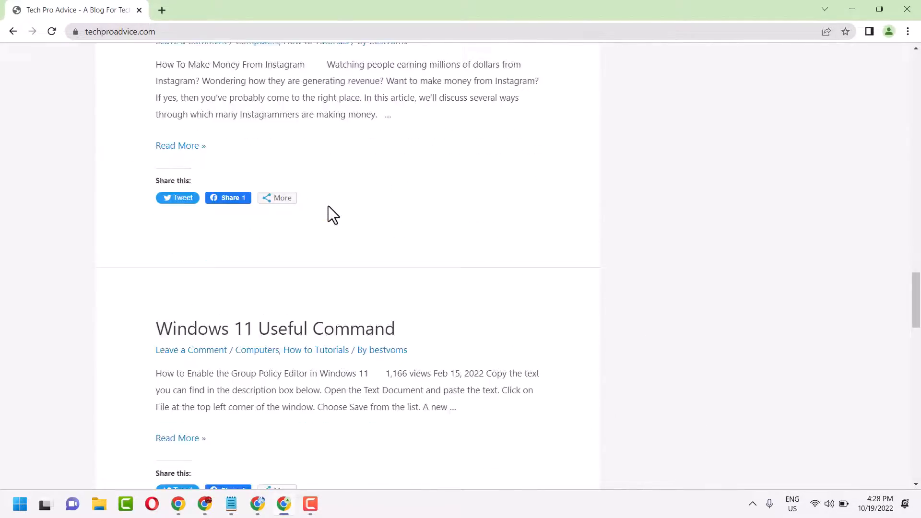
scroll("down", 3)
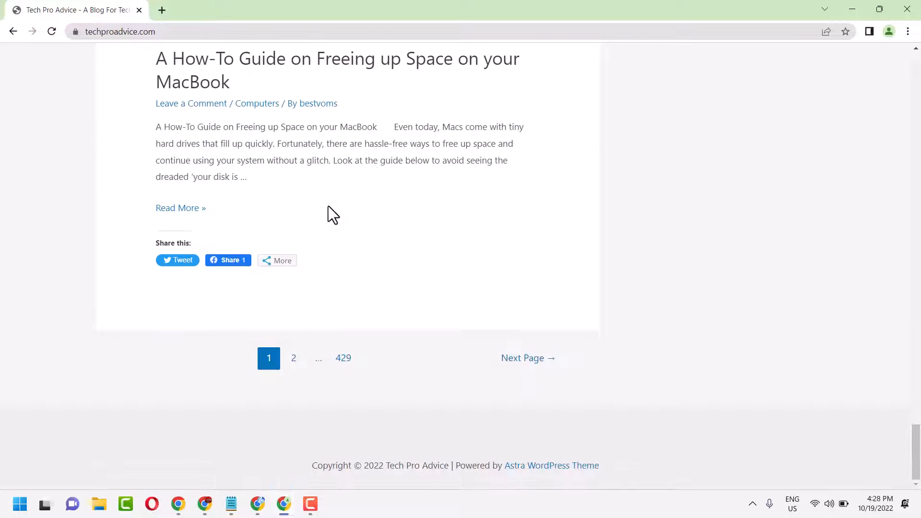
mouse_move(910, 31)
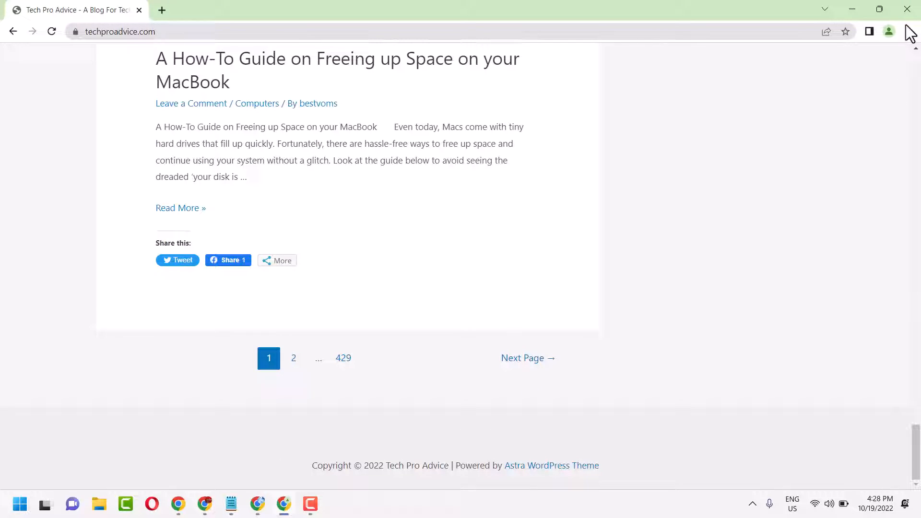
Step: Open Chrome Settings in a new tab from the three-dot menu
left_click(907, 31)
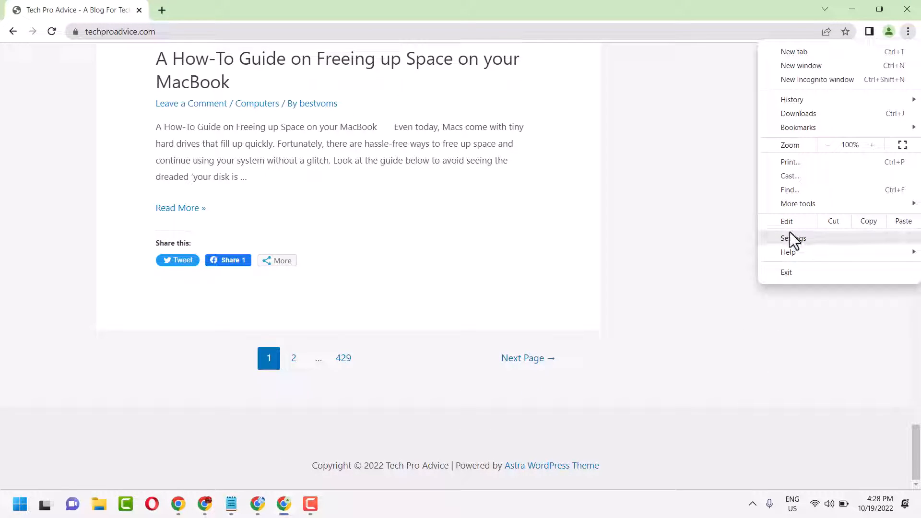
left_click(794, 238)
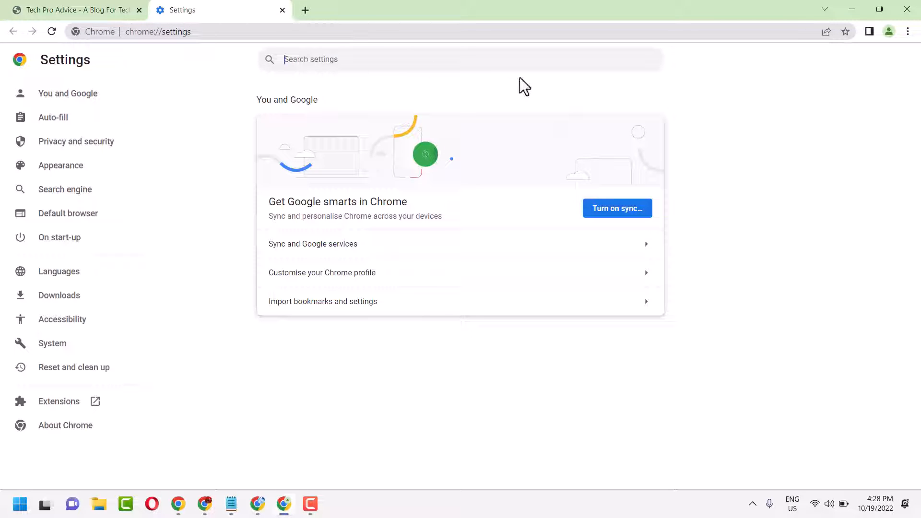
Step: Search settings for "caret" and switch on 'Navigate pages with a text cursor'
type("car")
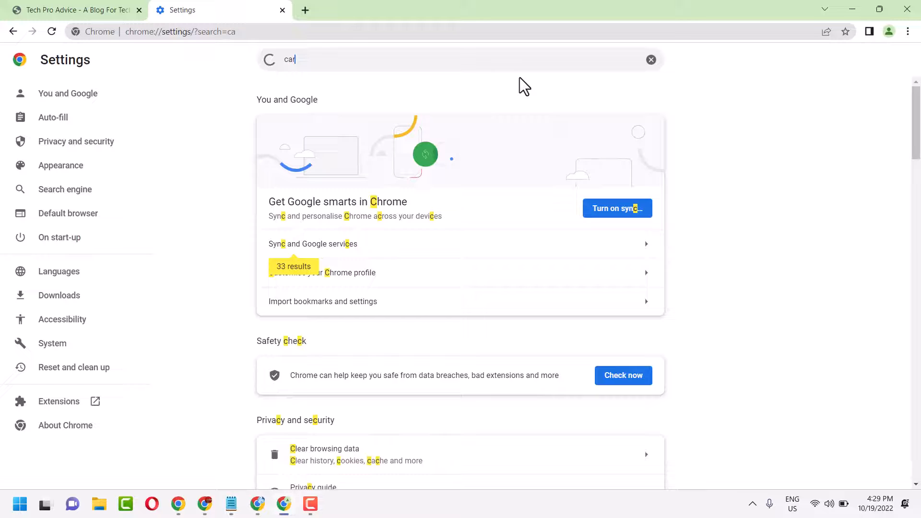
type("et")
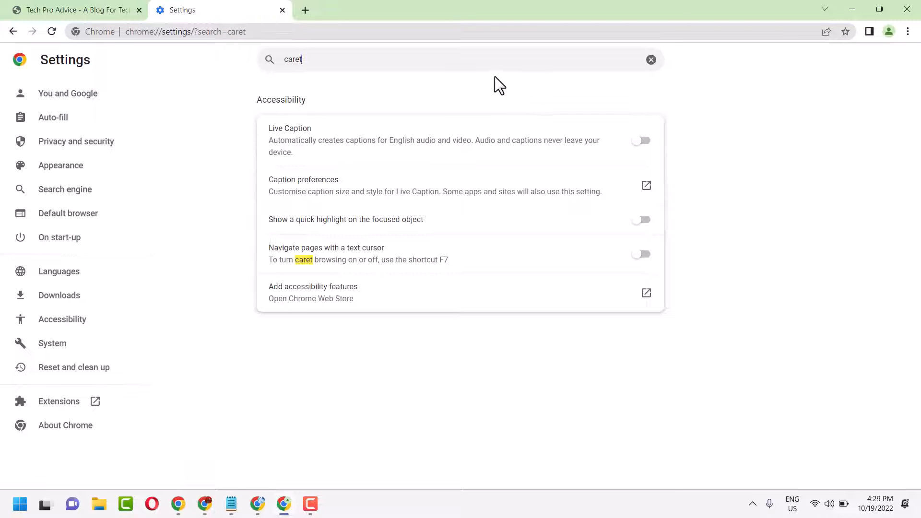
mouse_move(279, 265)
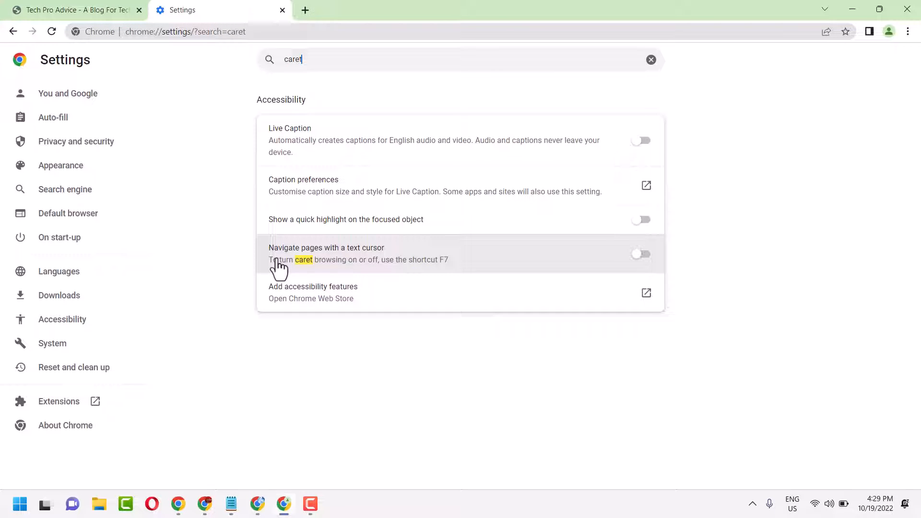
mouse_move(323, 261)
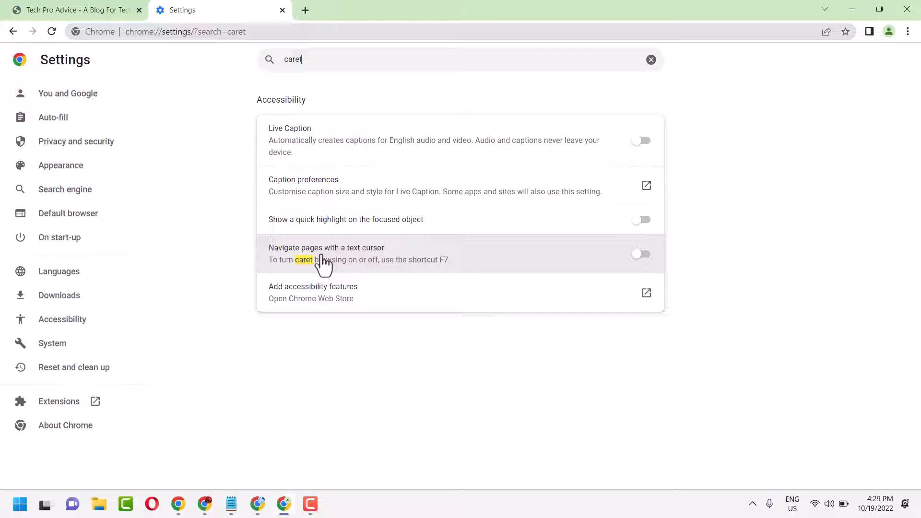
mouse_move(404, 265)
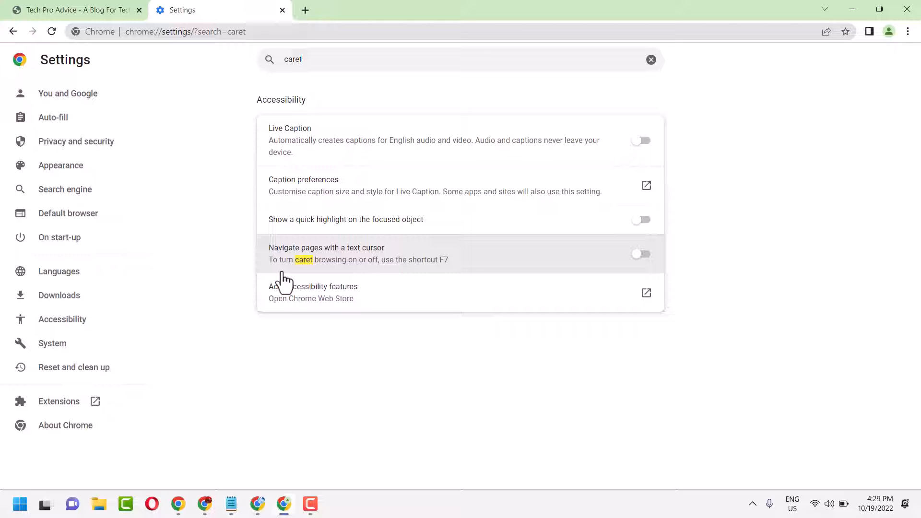
mouse_move(358, 279)
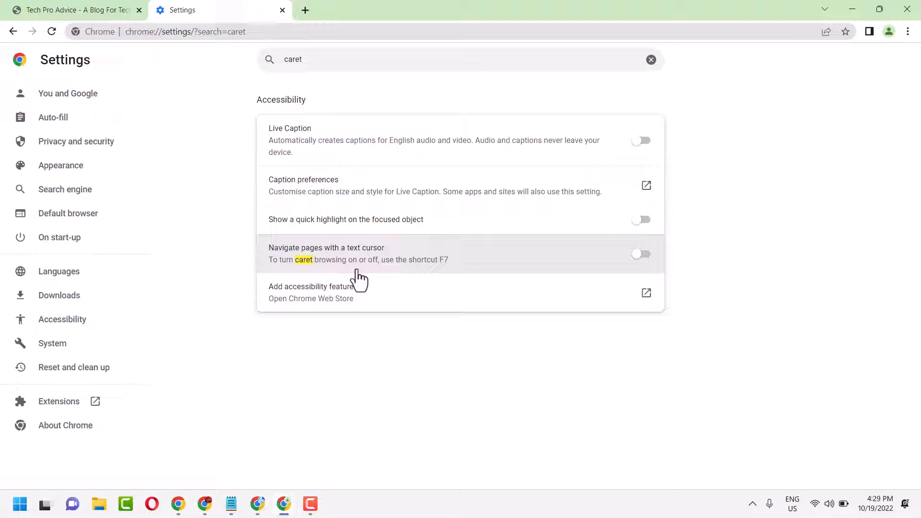
mouse_move(409, 280)
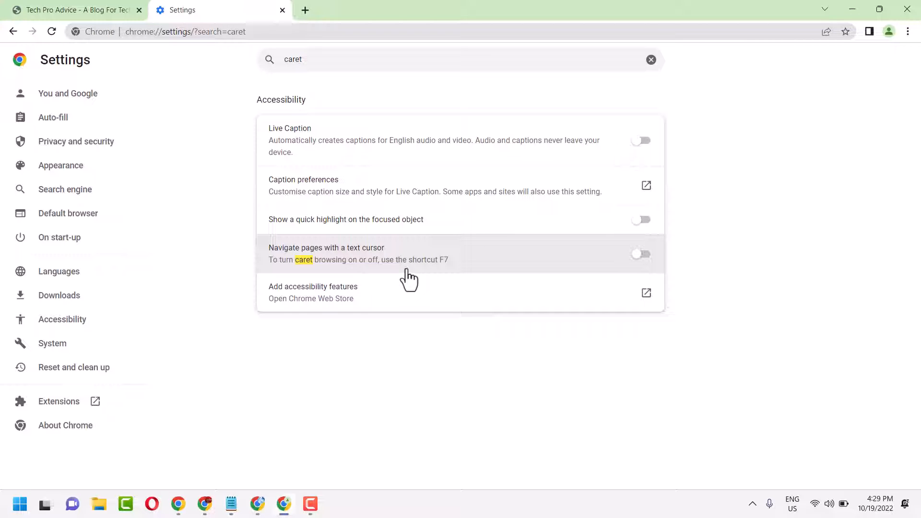
mouse_move(723, 269)
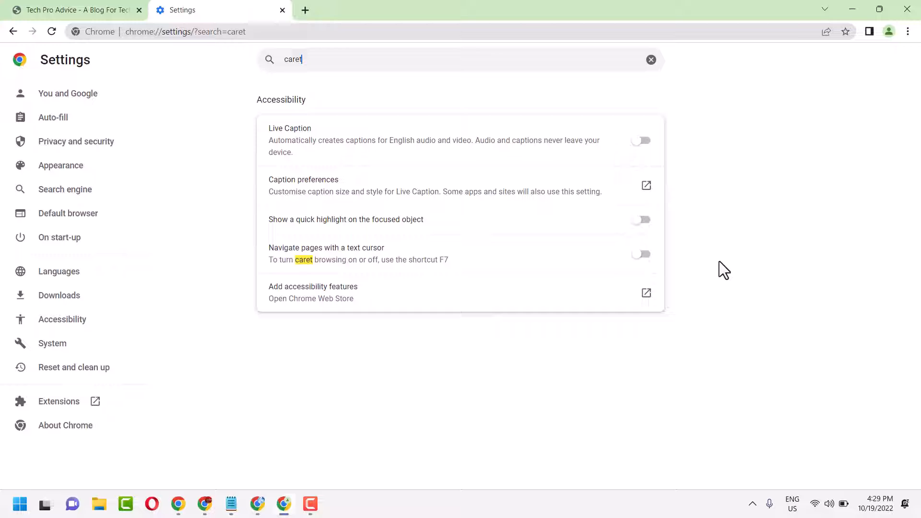
mouse_move(643, 268)
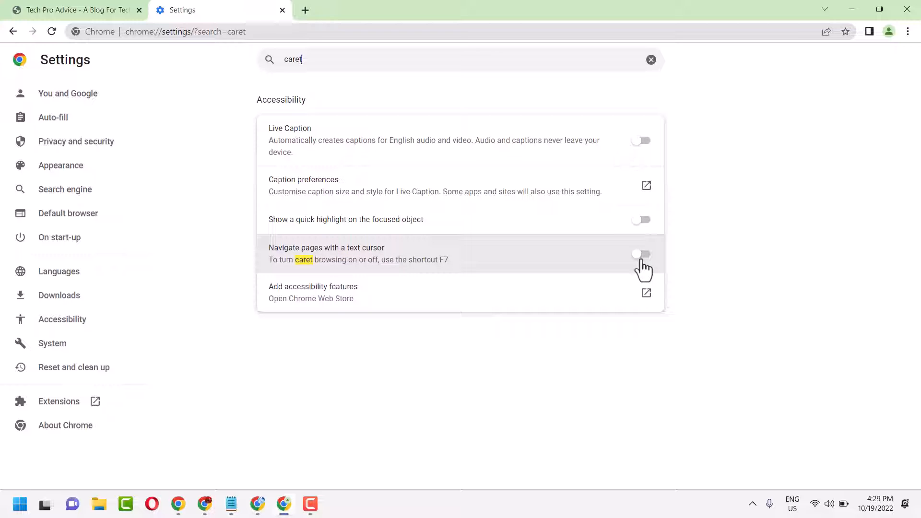
mouse_move(441, 271)
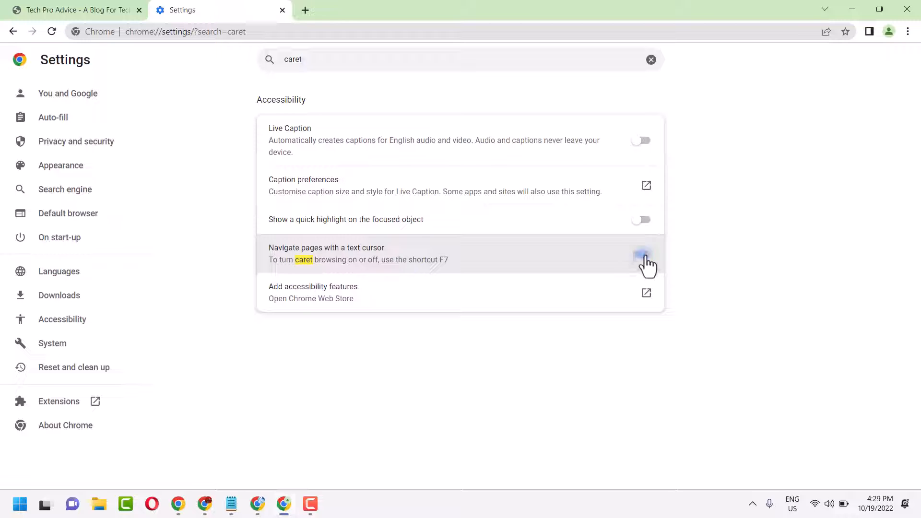
left_click(642, 254)
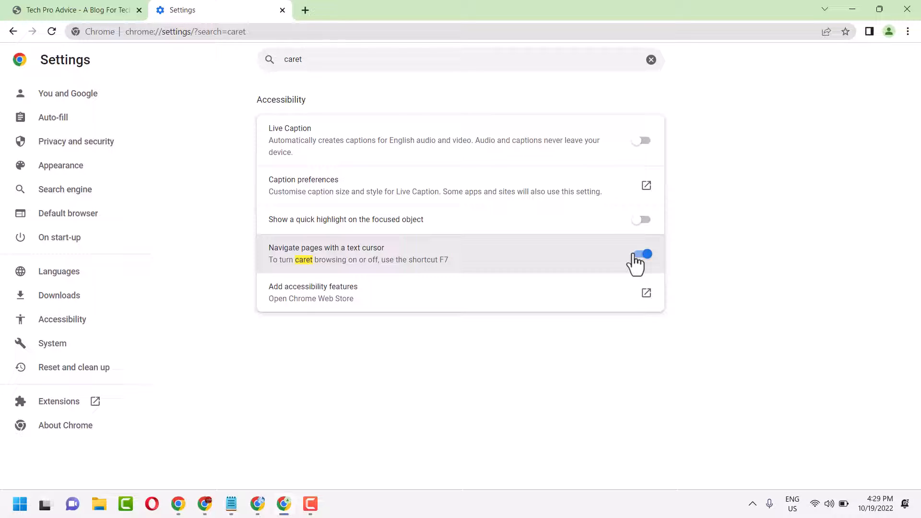
left_click(642, 253)
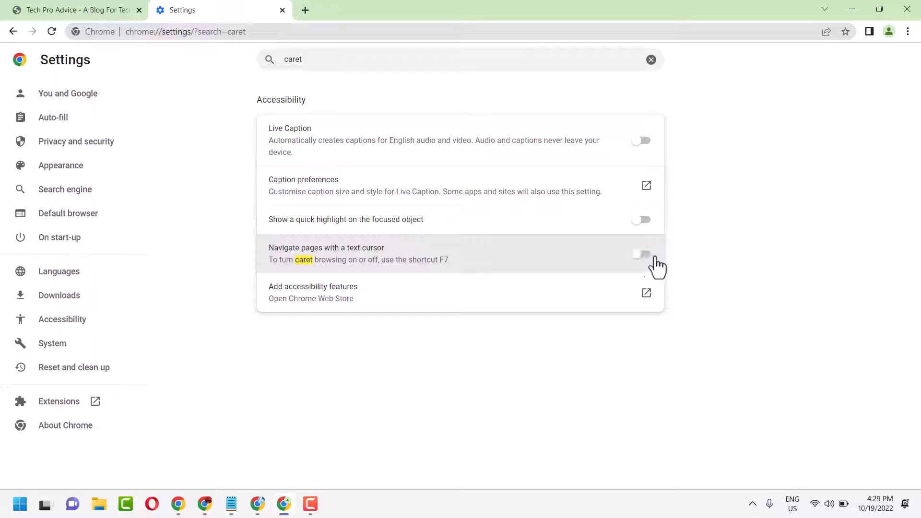
left_click(641, 253)
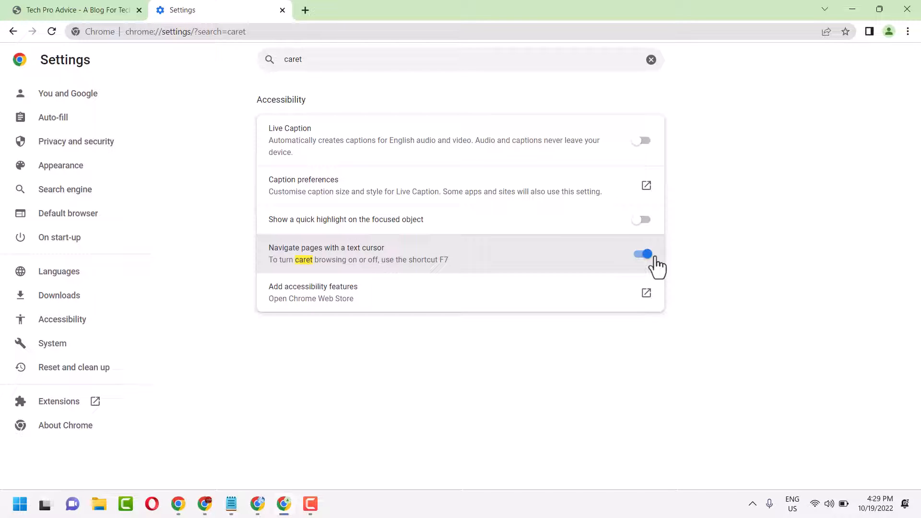
mouse_move(711, 407)
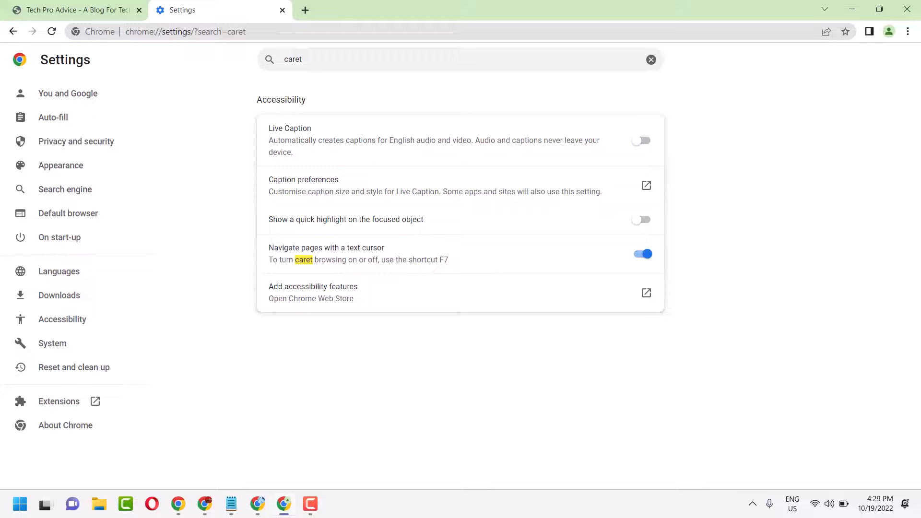
Step: Switch back to the Tech Pro Advice tab and move through the page with caret browsing on
left_click(74, 9)
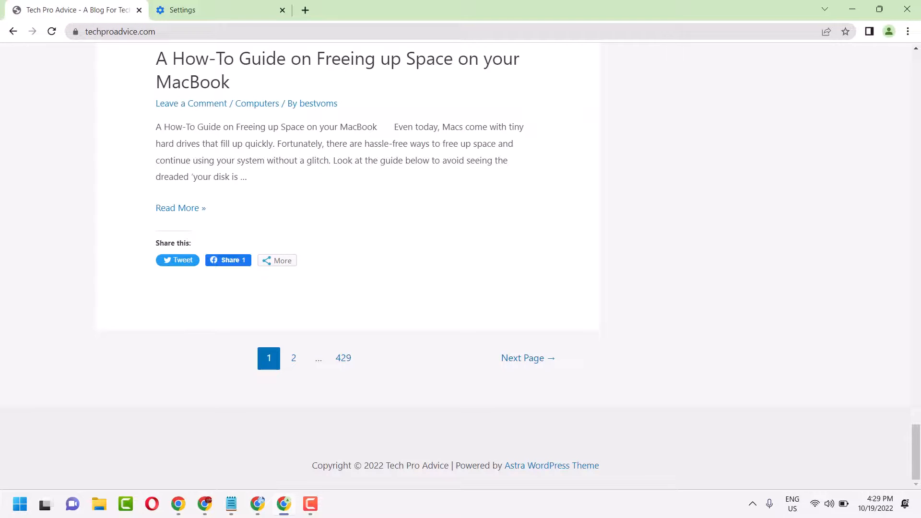
scroll("up", 3)
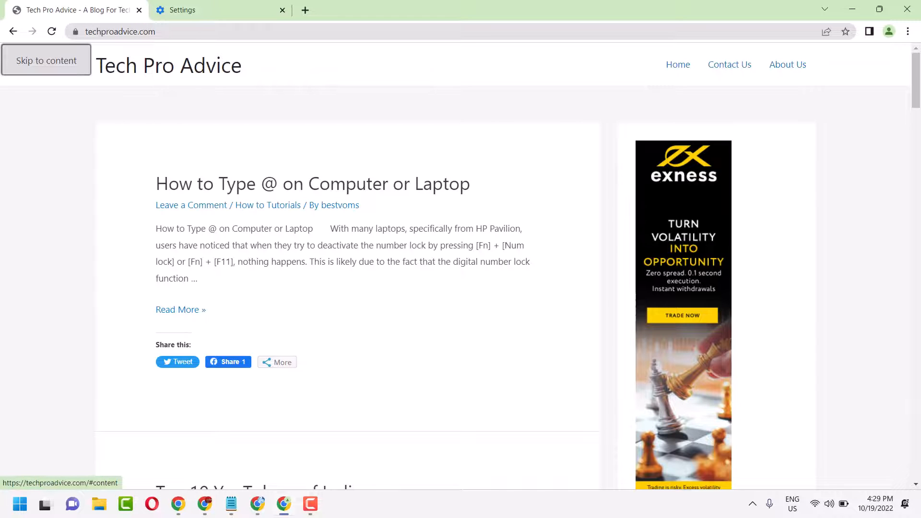
mouse_move(677, 64)
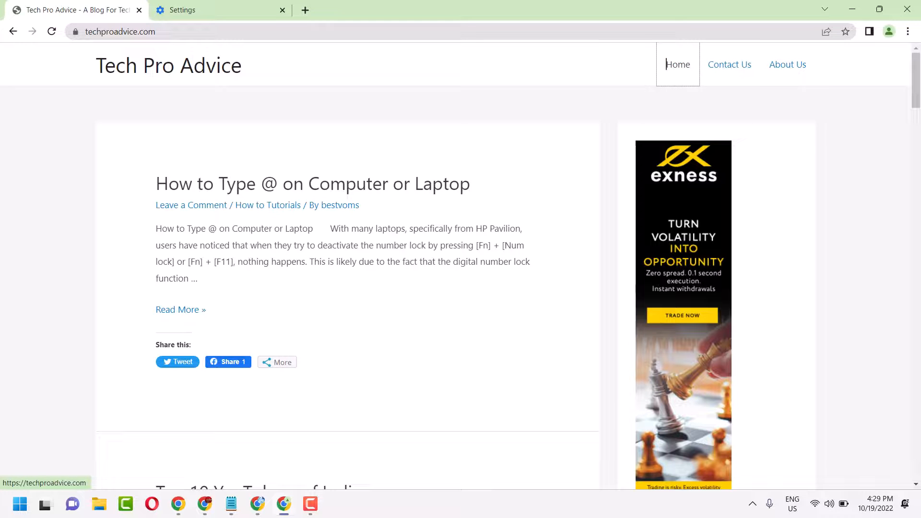
mouse_move(729, 65)
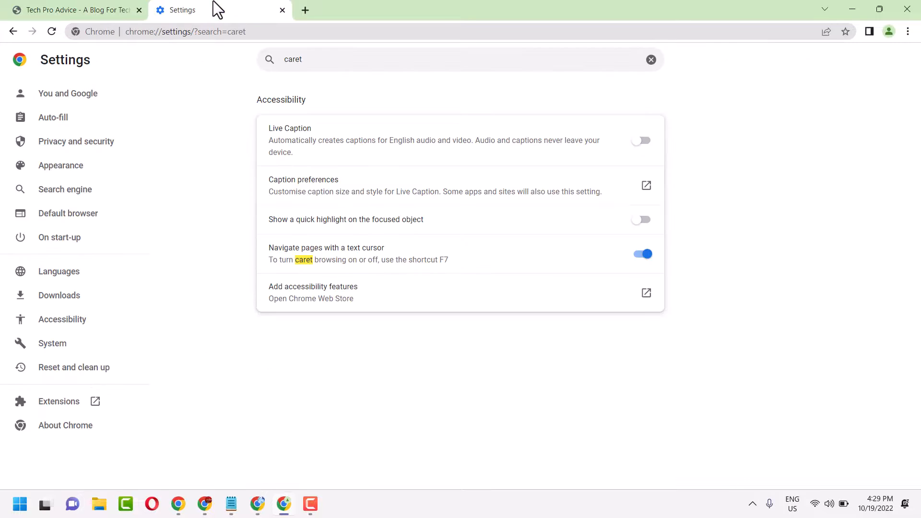
mouse_move(583, 349)
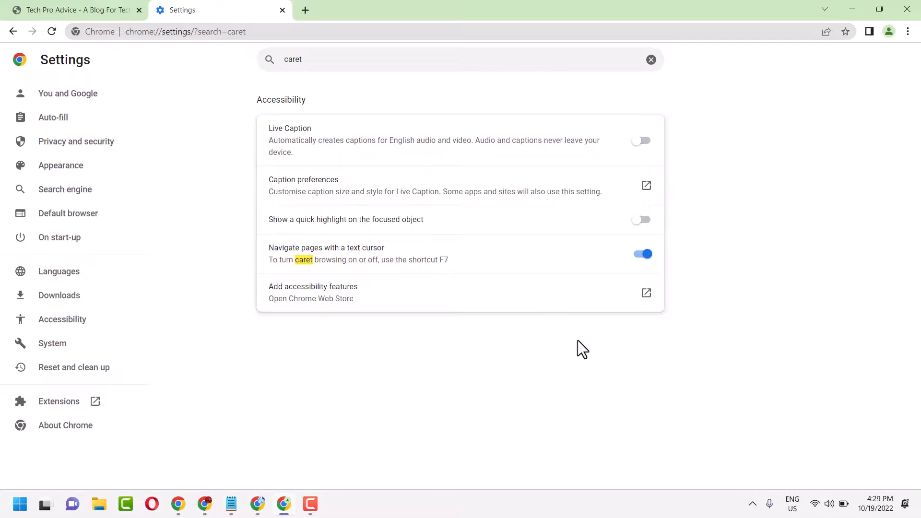
mouse_move(68, 213)
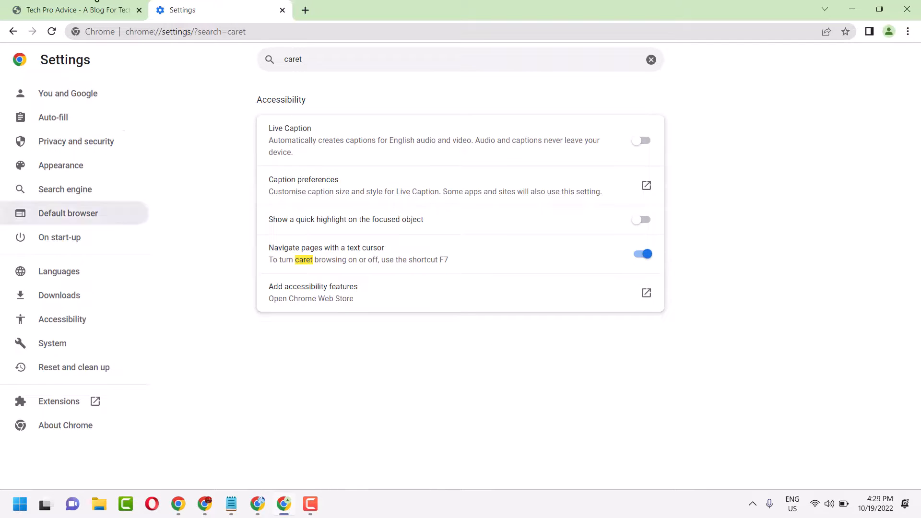
left_click(70, 10)
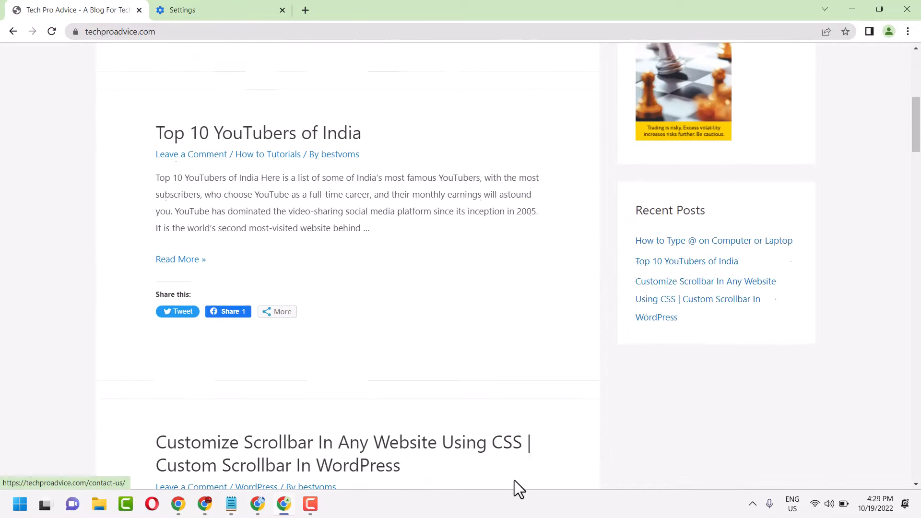
scroll("down", 3)
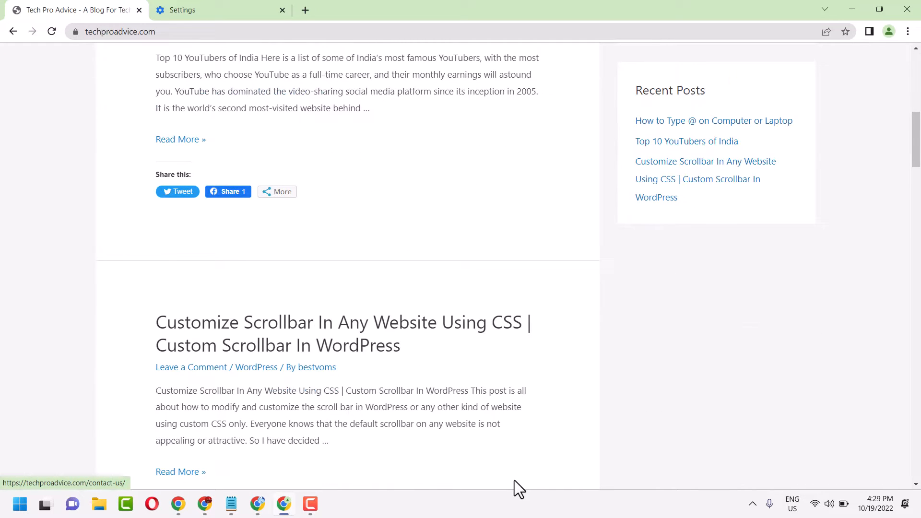